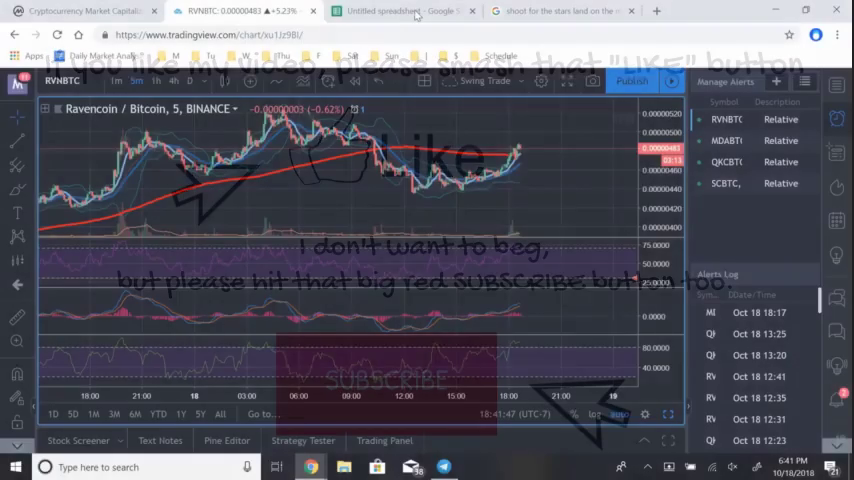
- Switch from the Ravencoin chart to the compounding balances spreadsheet
{"action": "left_click", "coordinate": [400, 11]}
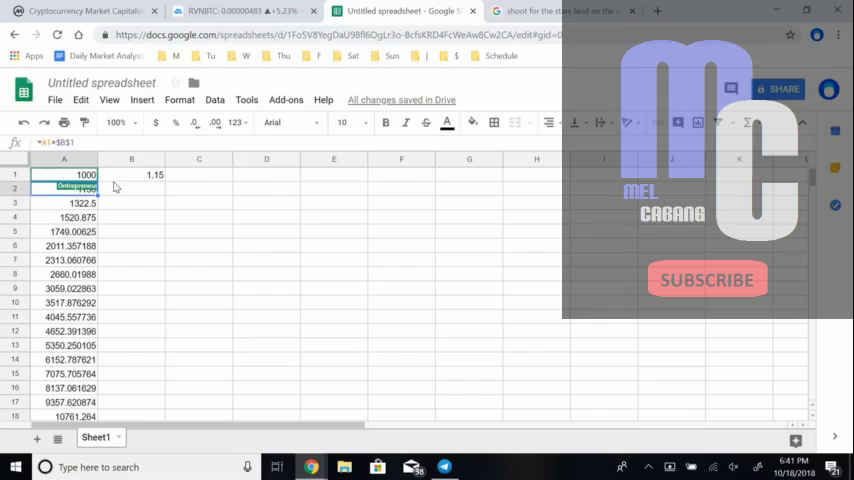
{"action": "scroll", "scroll_direction": "down", "scroll_amount": 3}
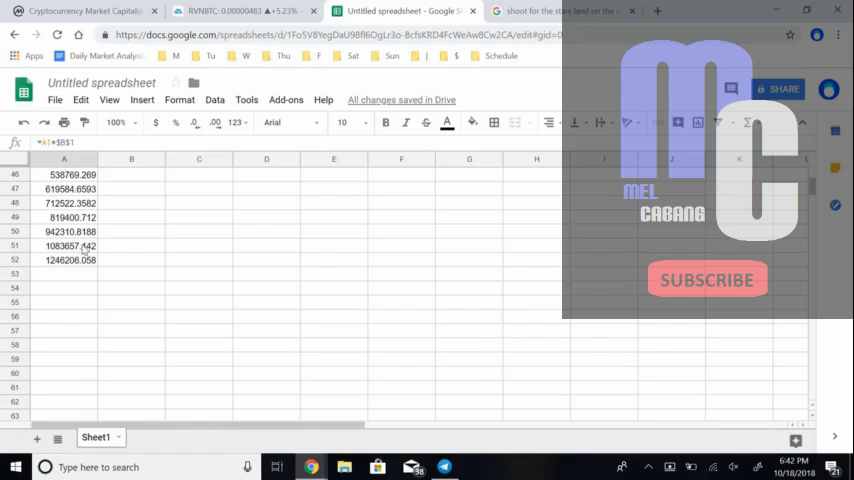
{"action": "scroll", "scroll_direction": "up", "scroll_amount": 3}
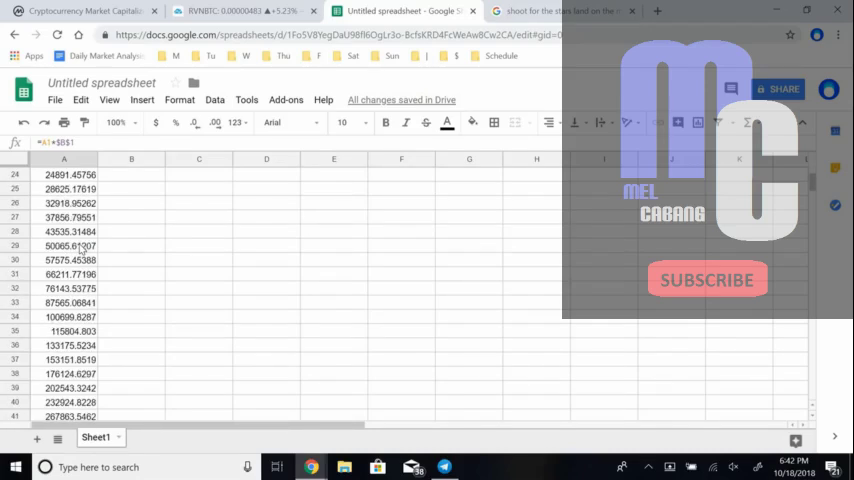
{"action": "scroll", "scroll_direction": "up", "scroll_amount": 3}
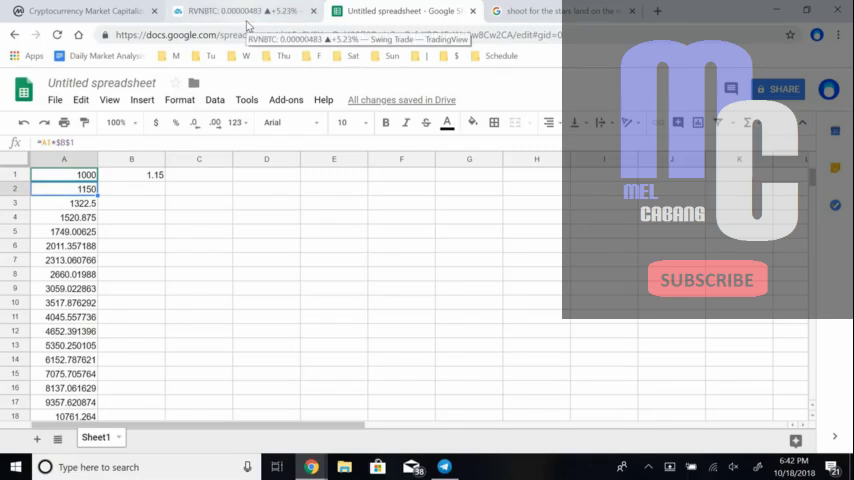
{"action": "left_click", "coordinate": [230, 11]}
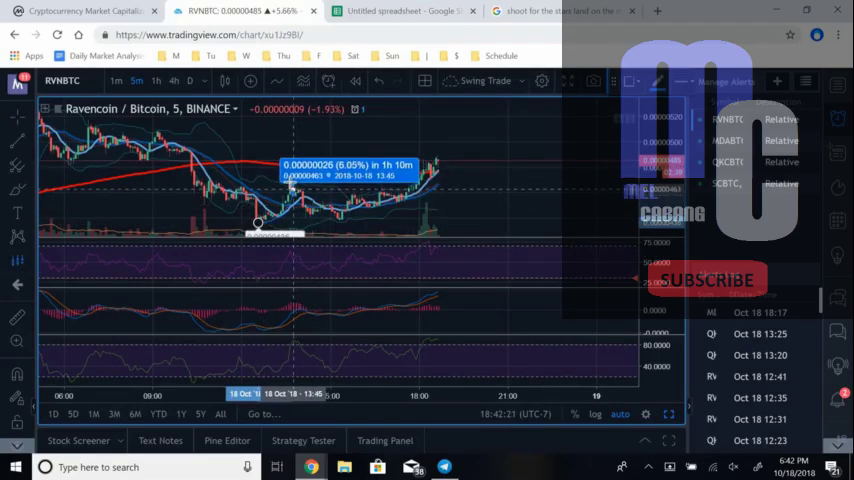
{"action": "mouse_move", "coordinate": [463, 199]}
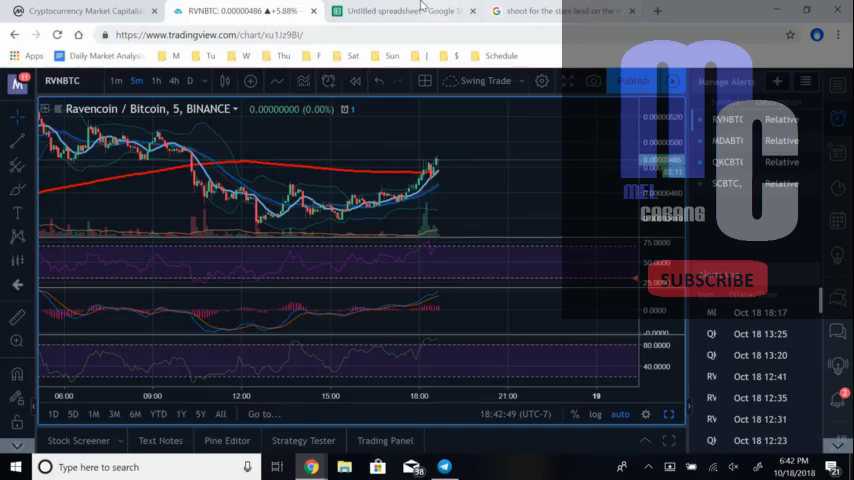
{"action": "left_click", "coordinate": [400, 11]}
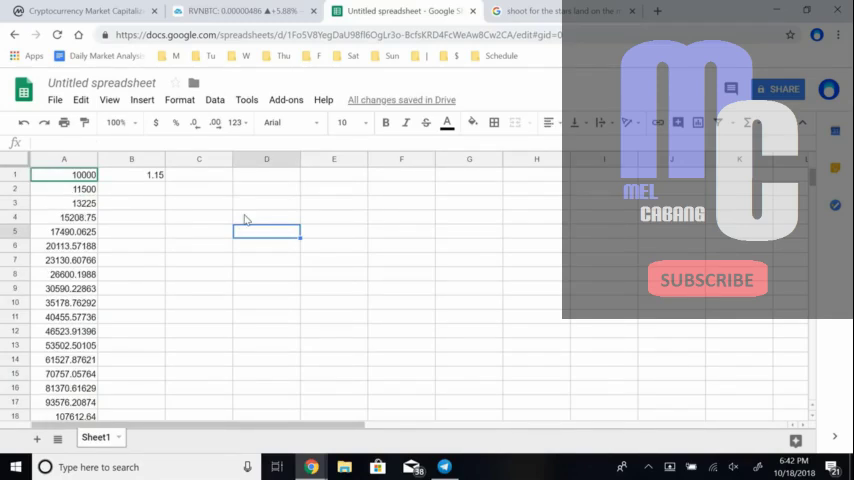
{"action": "mouse_move", "coordinate": [229, 221]}
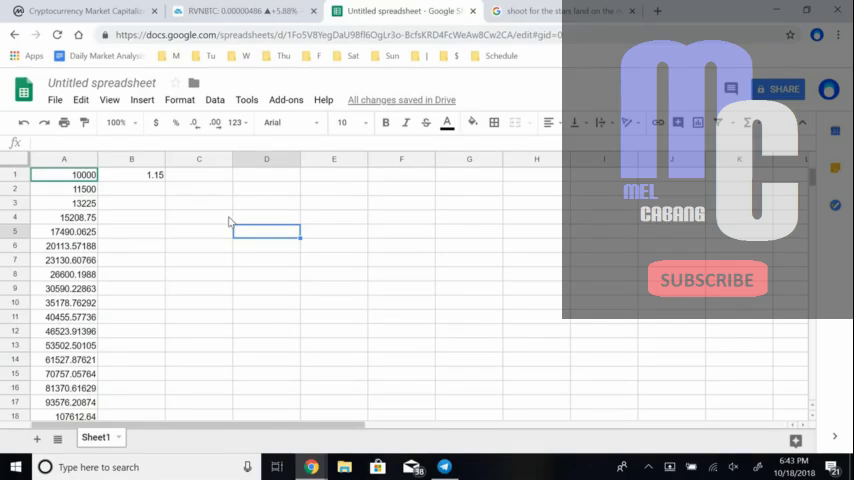
- Scroll down column A to see the 10000-start balances pass one million around row 34
{"action": "scroll", "scroll_direction": "down", "scroll_amount": 3}
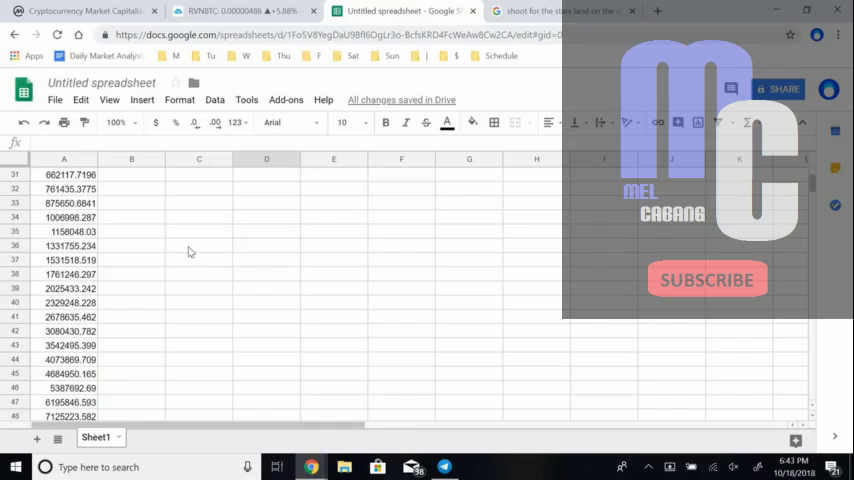
{"action": "scroll", "scroll_direction": "down", "scroll_amount": 3}
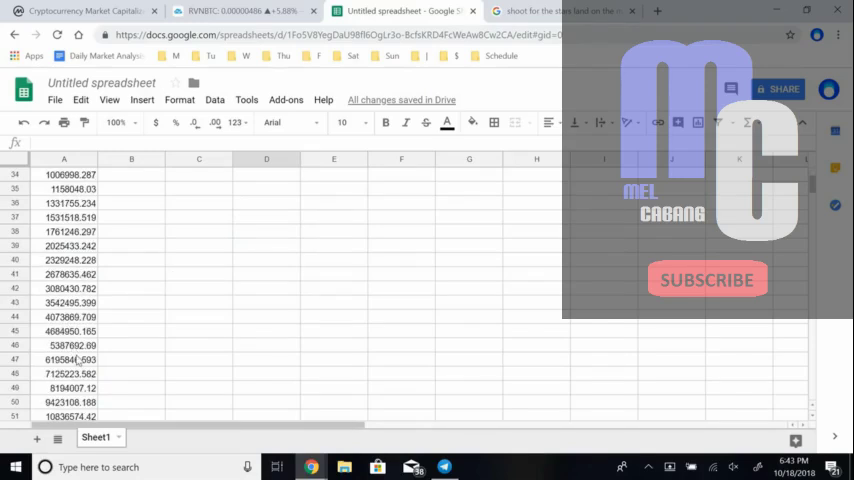
{"action": "scroll", "scroll_direction": "up", "scroll_amount": 3}
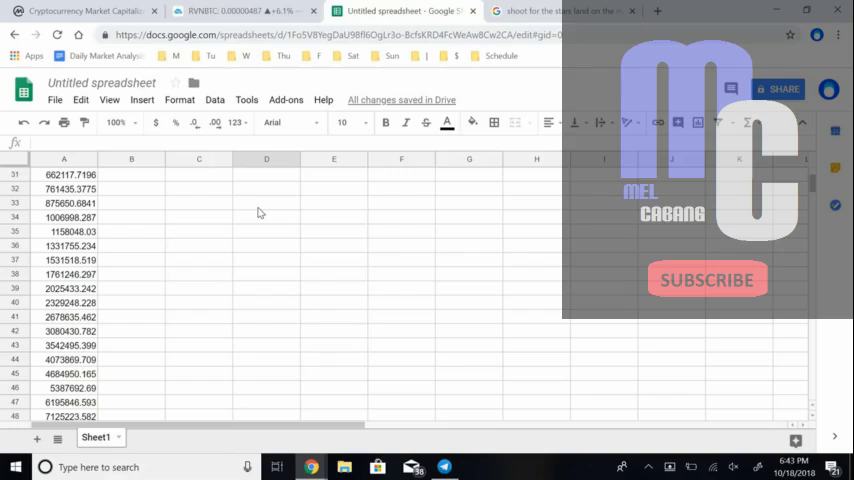
{"action": "mouse_move", "coordinate": [265, 220]}
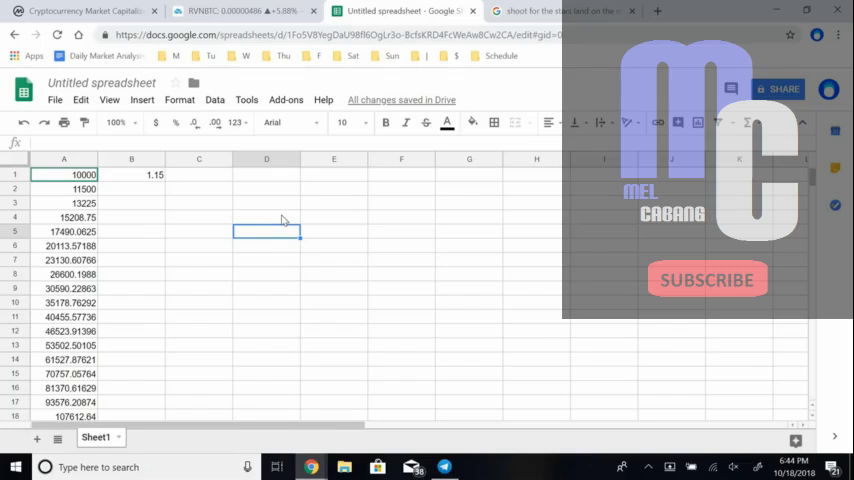
- Switch to the Google search results for the 'shoot for the stars' quote
{"action": "left_click", "coordinate": [560, 11]}
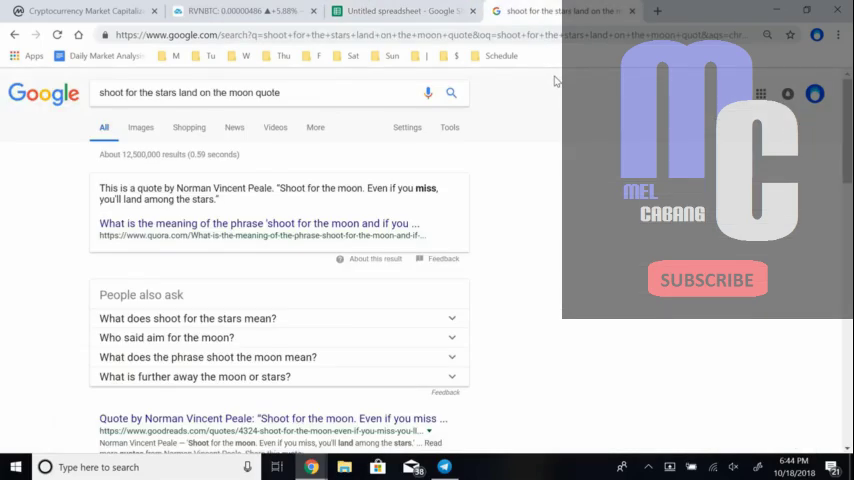
{"action": "mouse_move", "coordinate": [552, 122]}
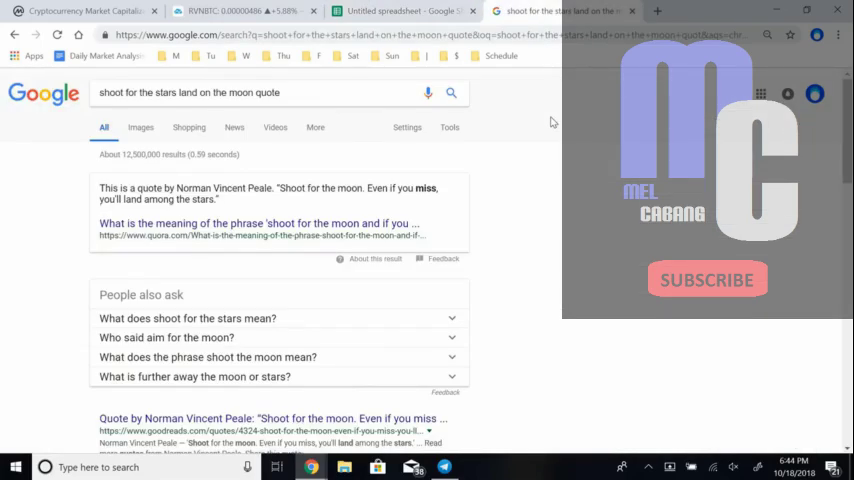